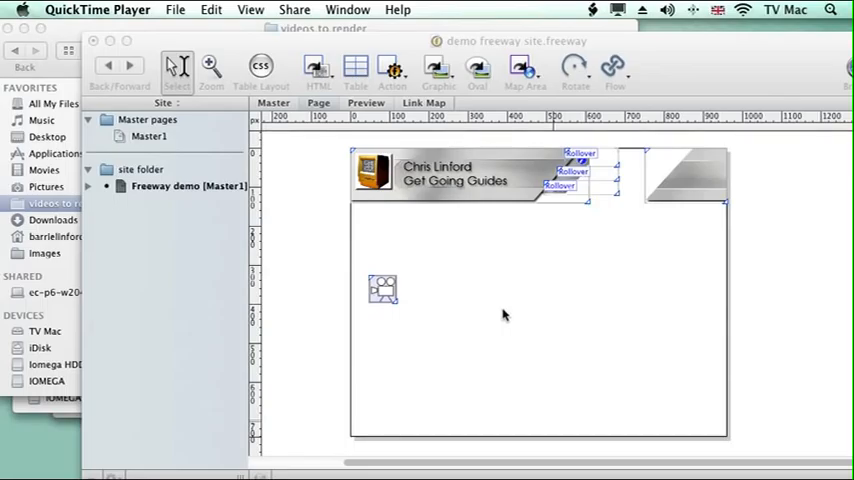
pyautogui.moveTo(410, 316)
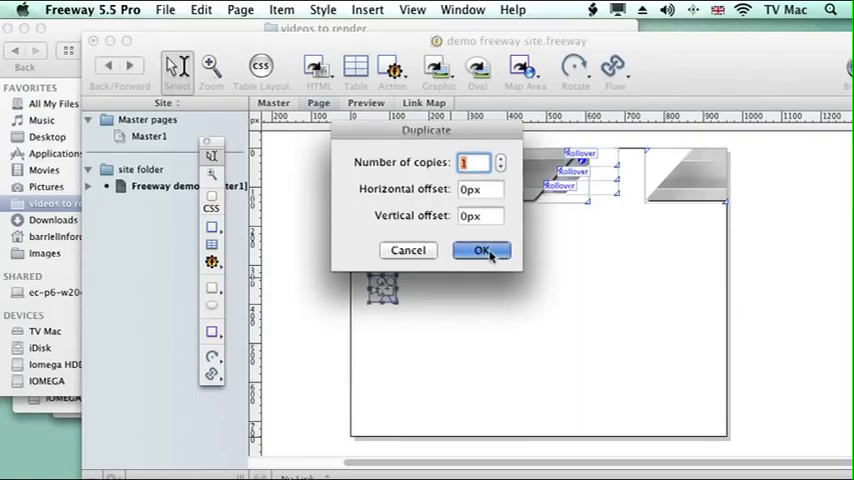
# Confirm one copy of the graphic box and import the 'film button' image into it
pyautogui.click(480, 250)
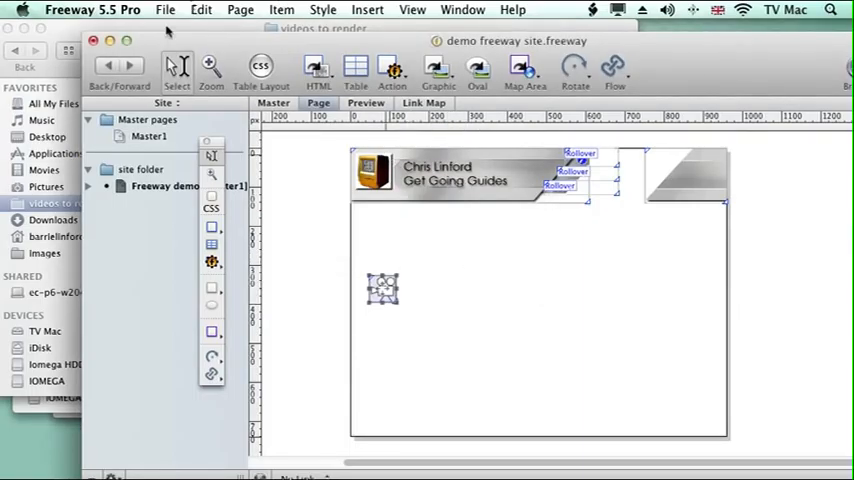
pyautogui.click(164, 8)
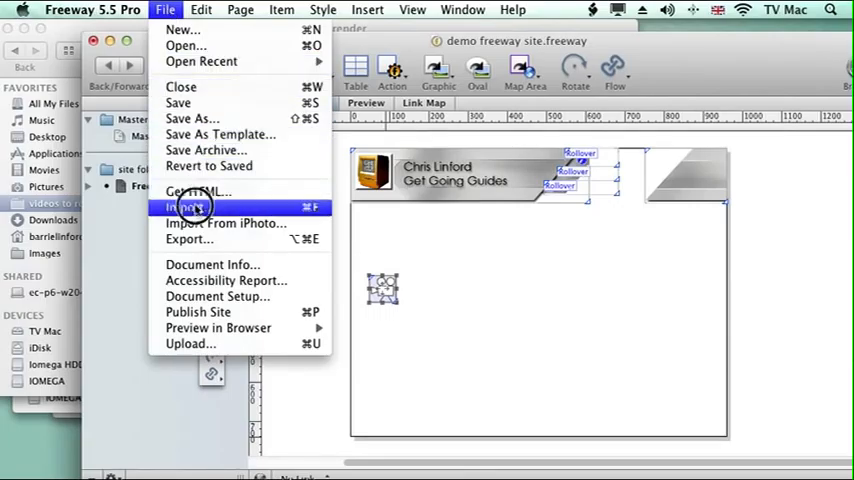
pyautogui.click(190, 208)
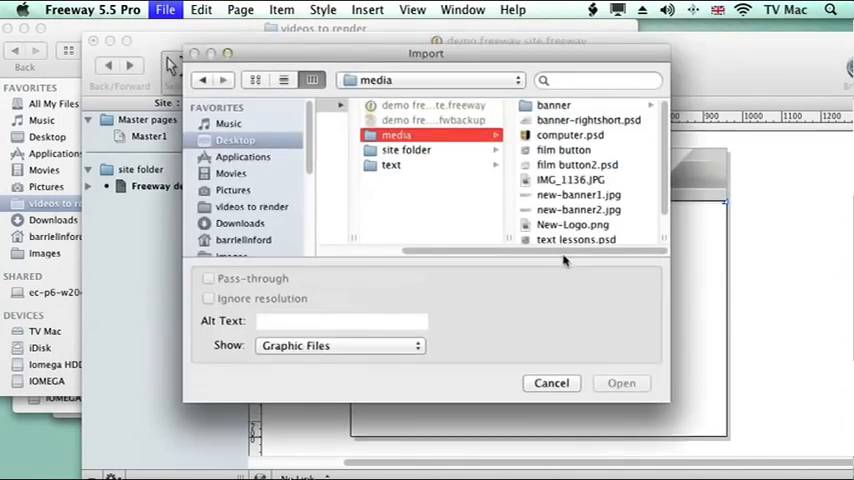
pyautogui.click(390, 148)
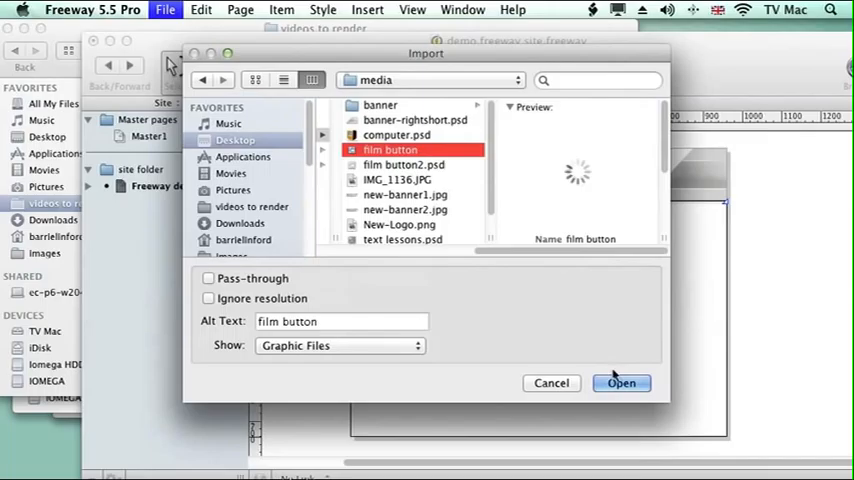
pyautogui.click(620, 384)
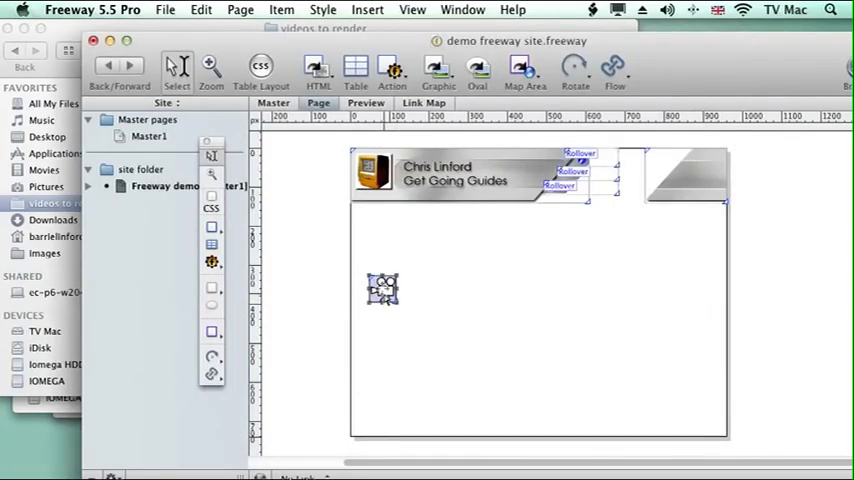
# Attach a Rollover action and tick filmbutton as the MouseOver image in the Actions palette
pyautogui.click(280, 8)
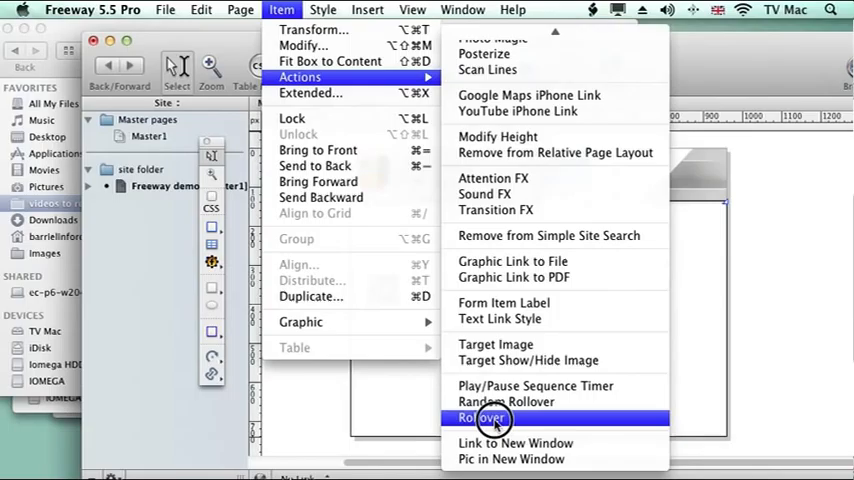
pyautogui.click(480, 418)
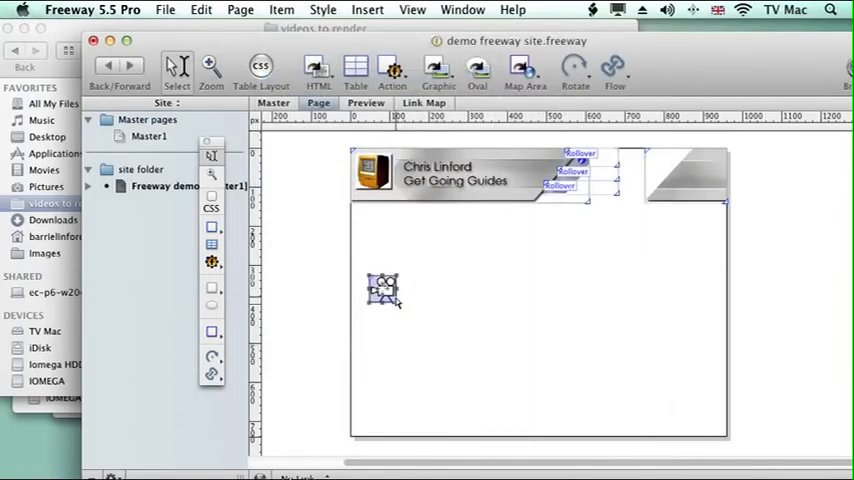
pyautogui.click(462, 8)
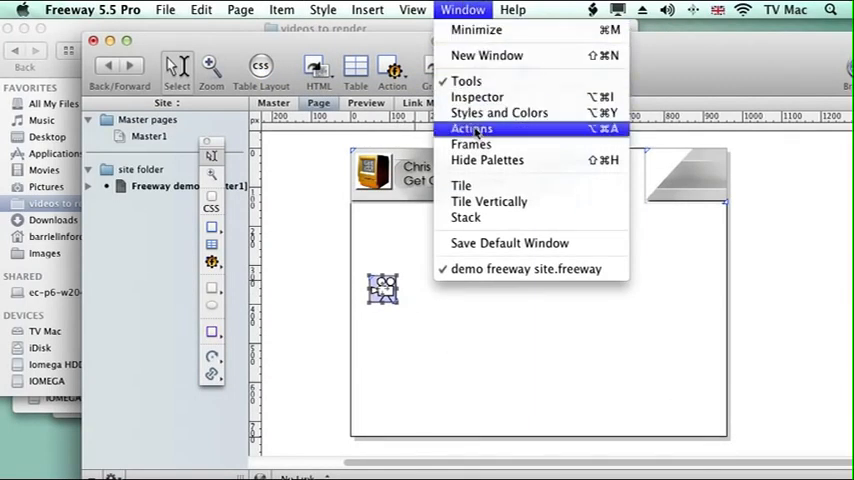
pyautogui.click(472, 128)
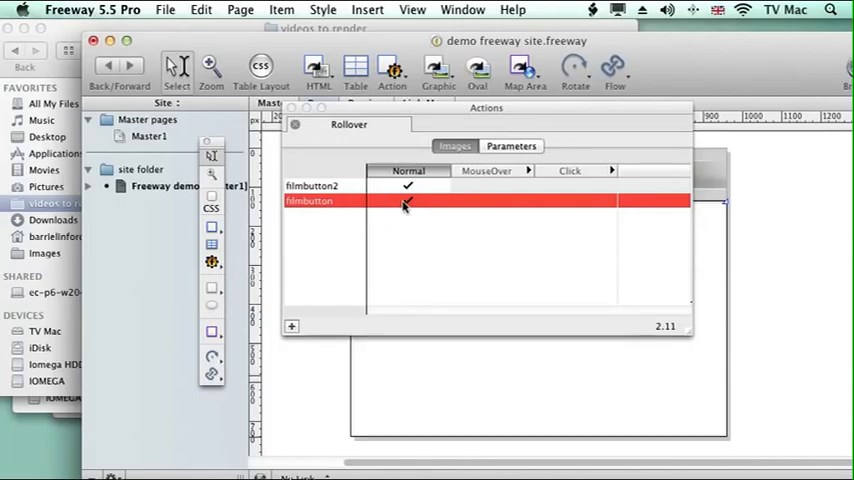
pyautogui.click(490, 200)
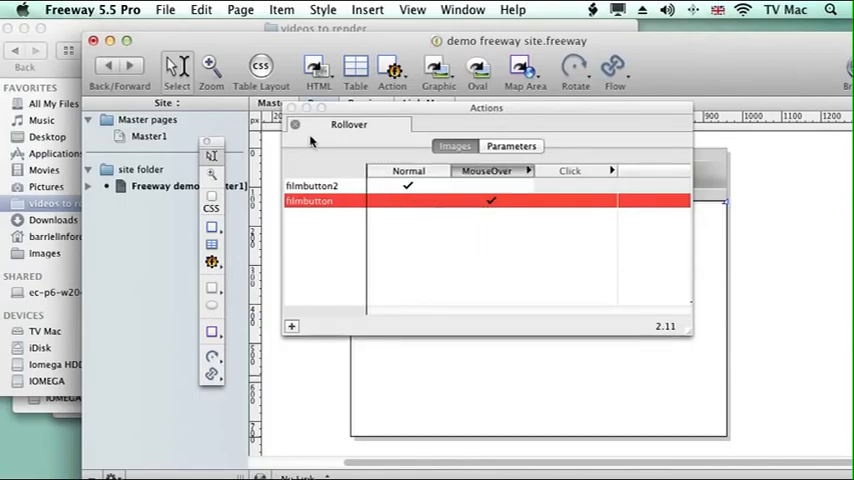
pyautogui.click(164, 8)
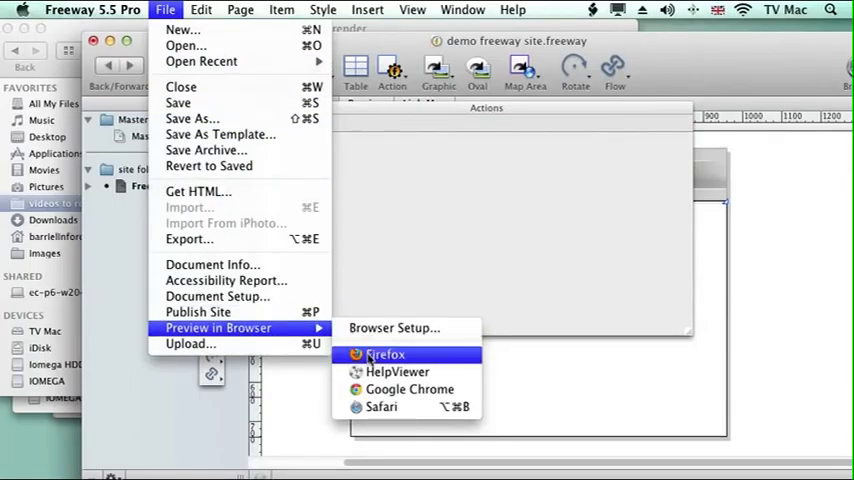
pyautogui.click(384, 354)
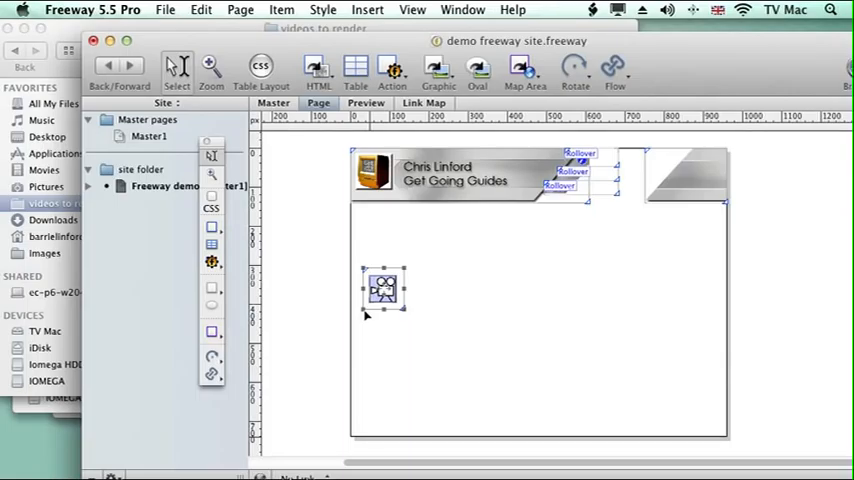
# Apply Scale and Pad so the film image fits its box undistorted
pyautogui.click(280, 8)
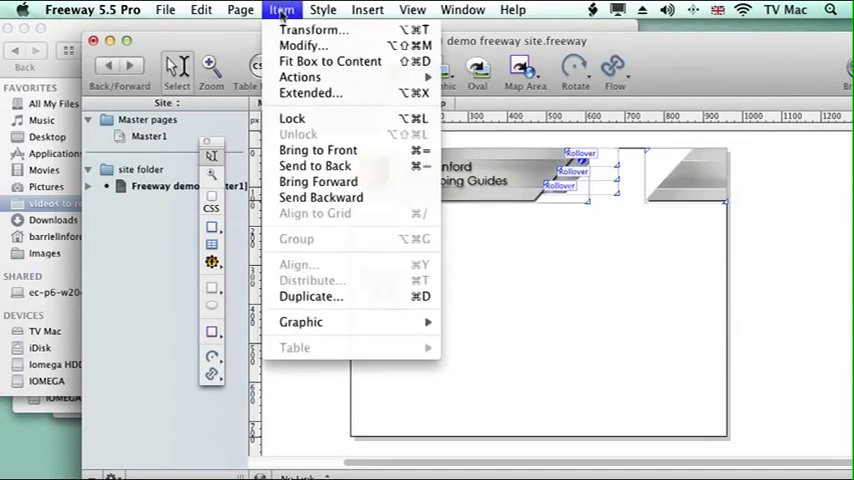
pyautogui.click(300, 320)
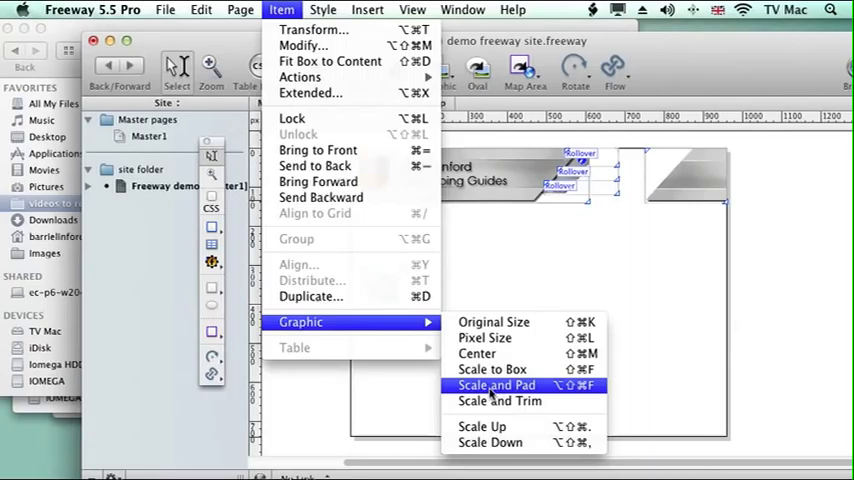
pyautogui.click(496, 384)
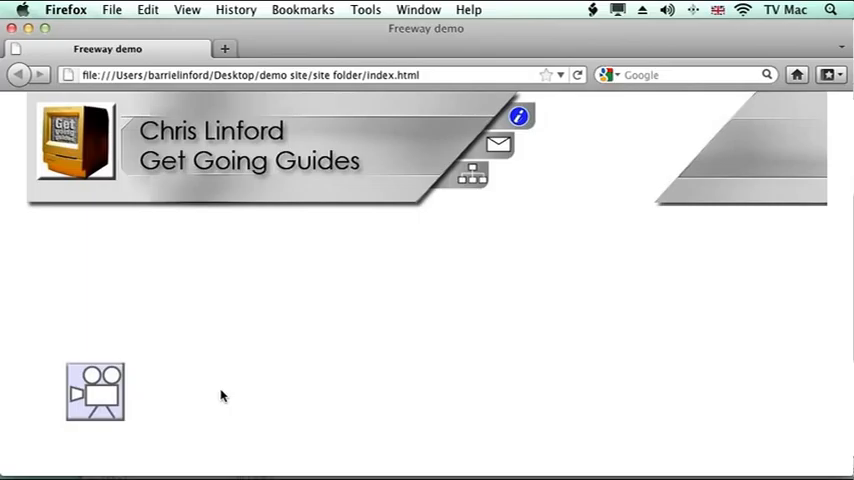
pyautogui.moveTo(96, 390)
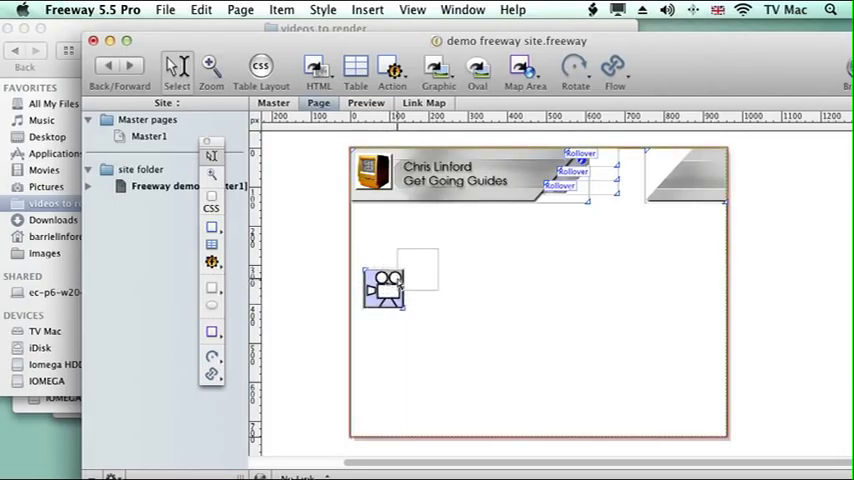
# Drag the rollover image box larger and offset from the normal icon
pyautogui.moveTo(384, 280); pyautogui.dragTo(416, 270)
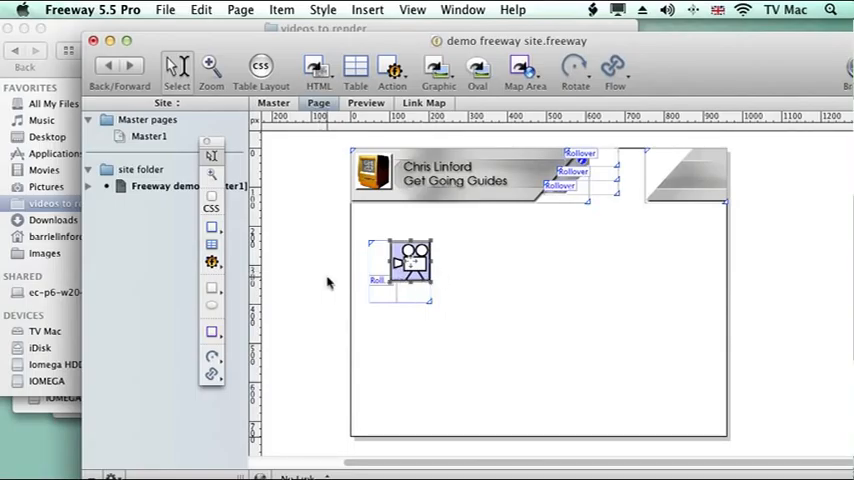
pyautogui.click(164, 8)
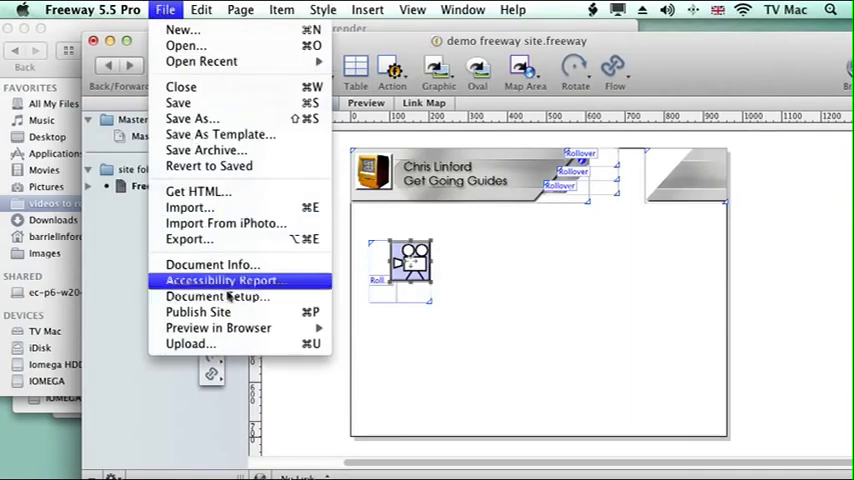
pyautogui.moveTo(218, 328)
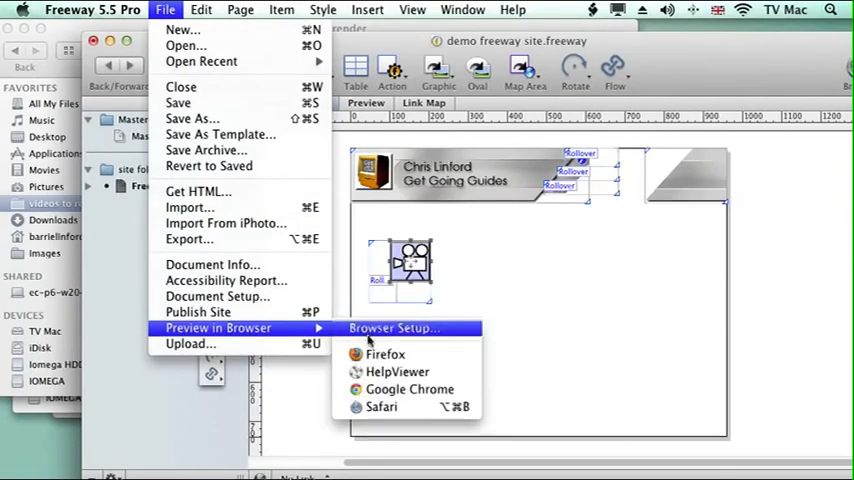
# Preview the page in Firefox and hover the film button to see it grow and shift
pyautogui.click(384, 352)
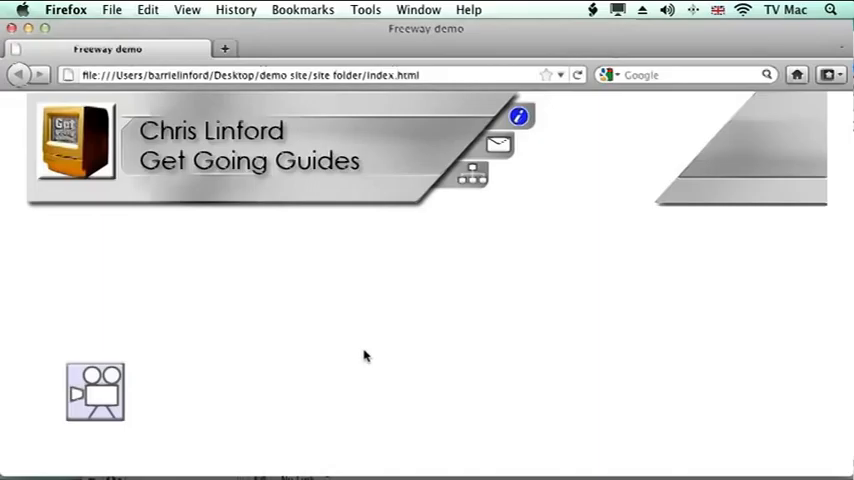
pyautogui.moveTo(238, 384)
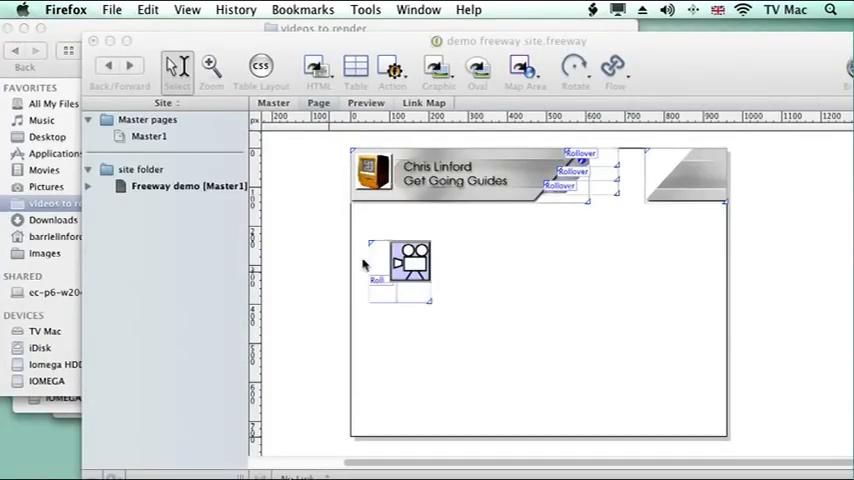
pyautogui.moveTo(256, 296)
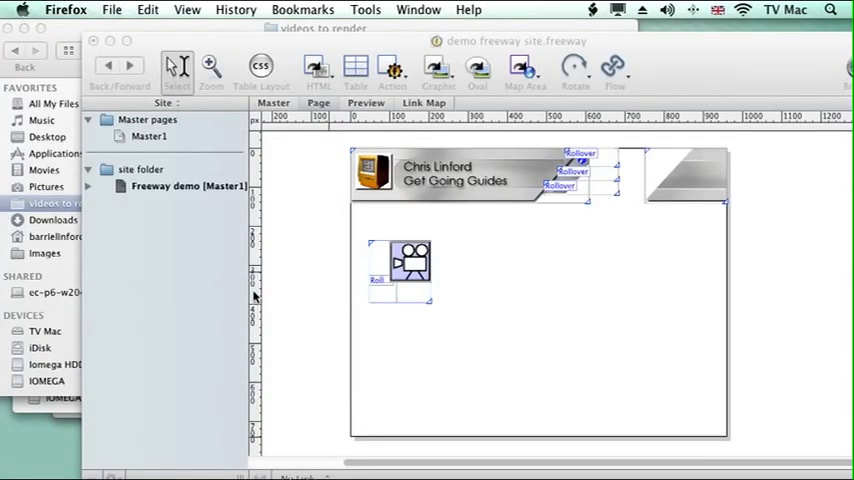